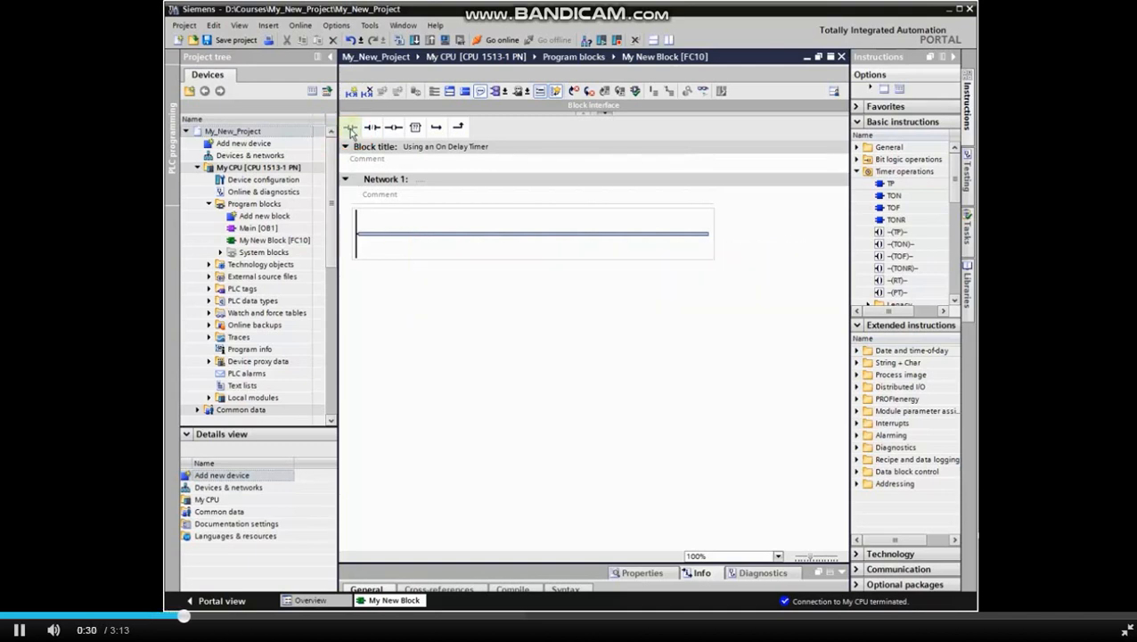
mouse_move(368, 127)
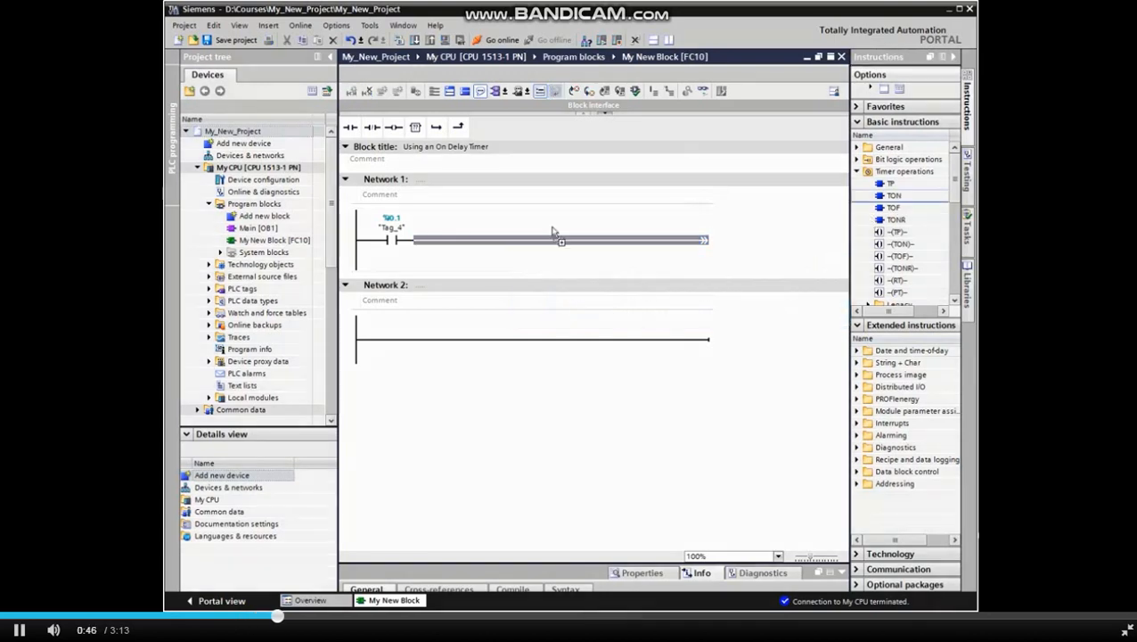
Step: Place a TON timer after the Tag_4 contact, accepting instance block IEC_Timer_0_DB
click(560, 240)
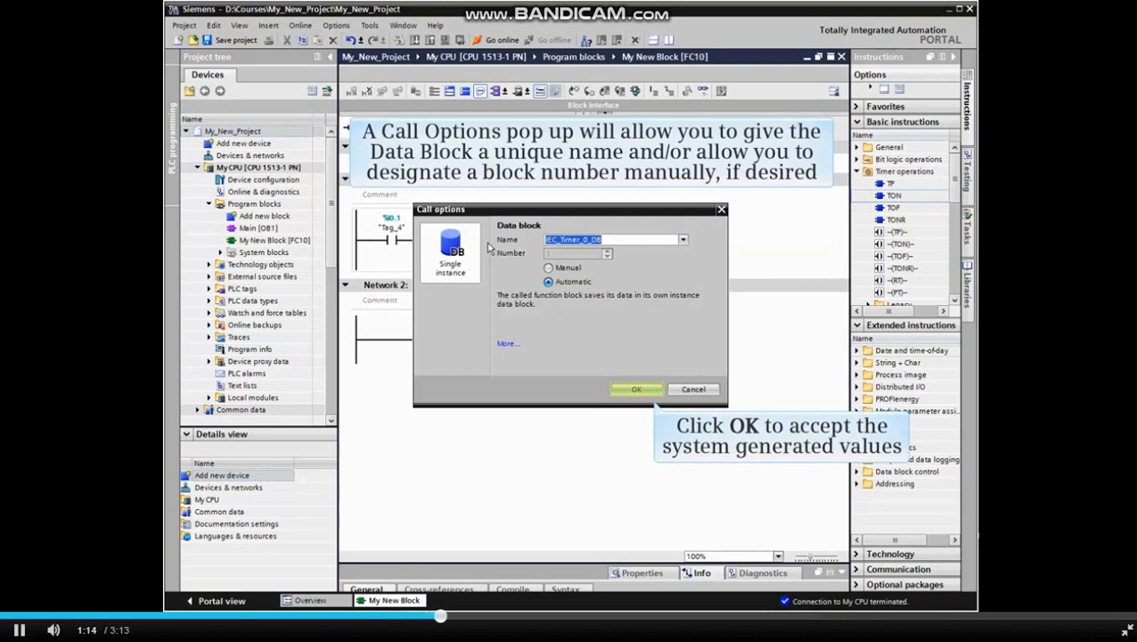
mouse_move(609, 290)
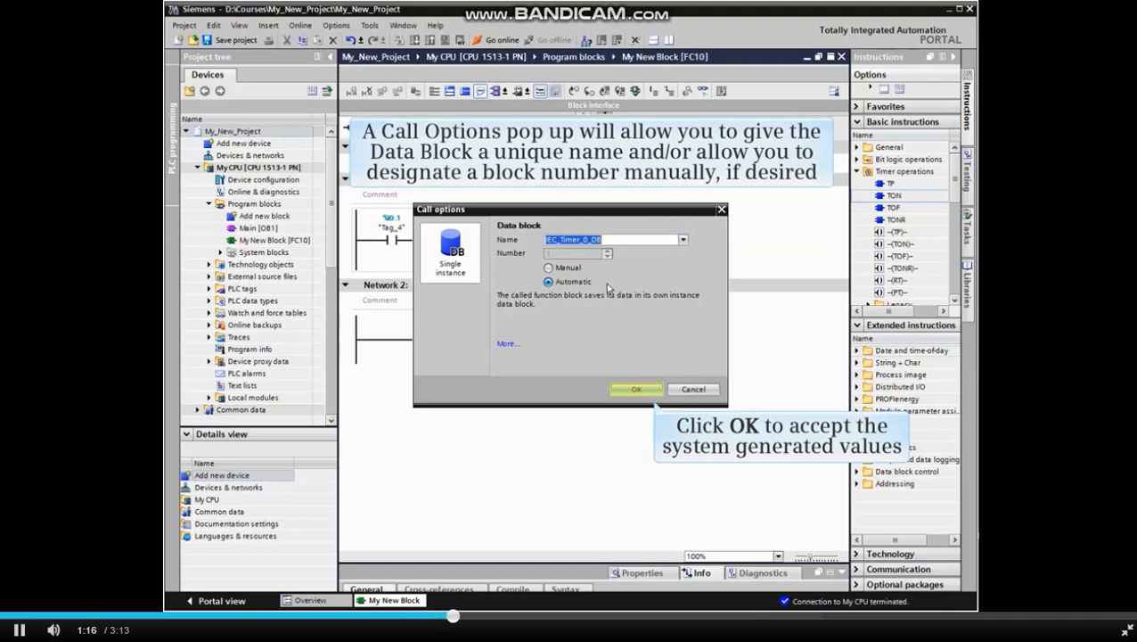
click(636, 389)
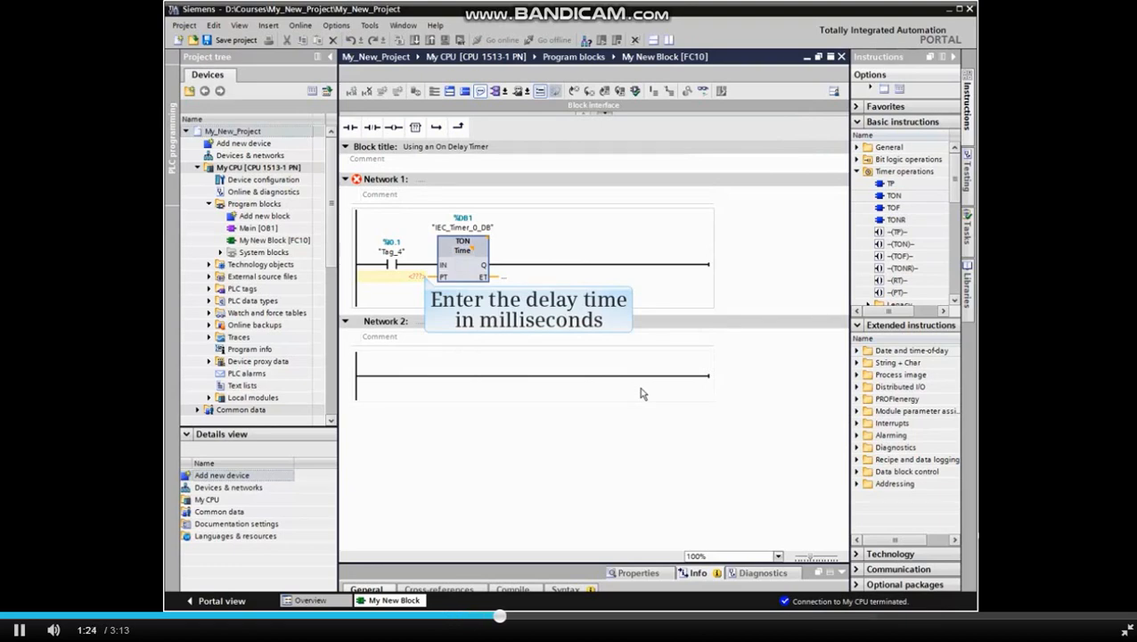
Step: Enter 5000 as the TON block's PT input
click(417, 279)
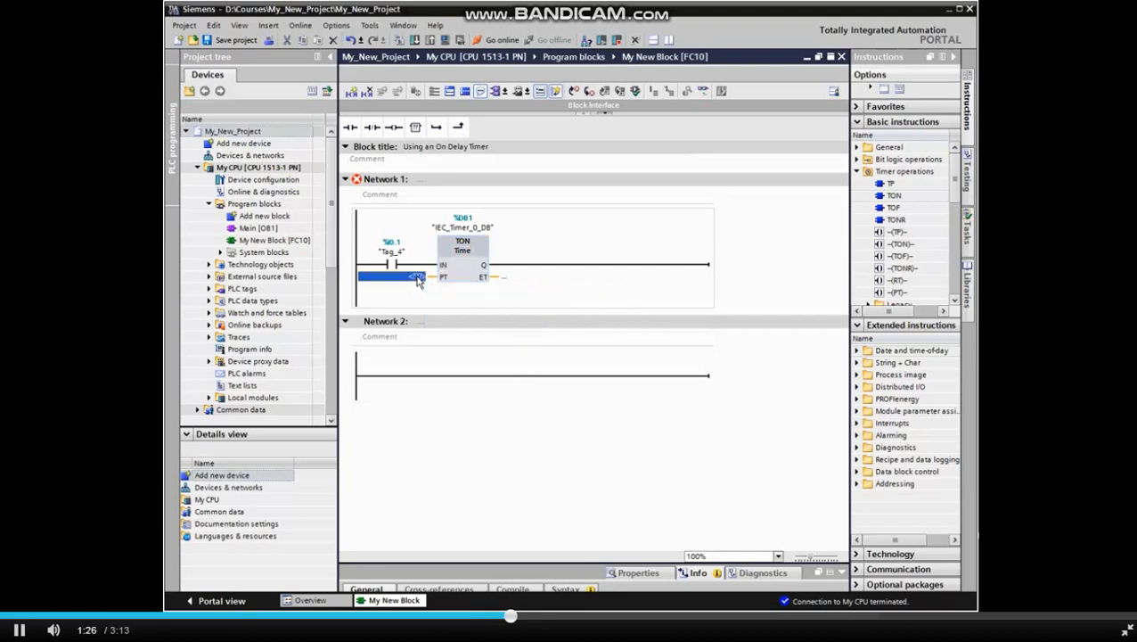
text(5000)
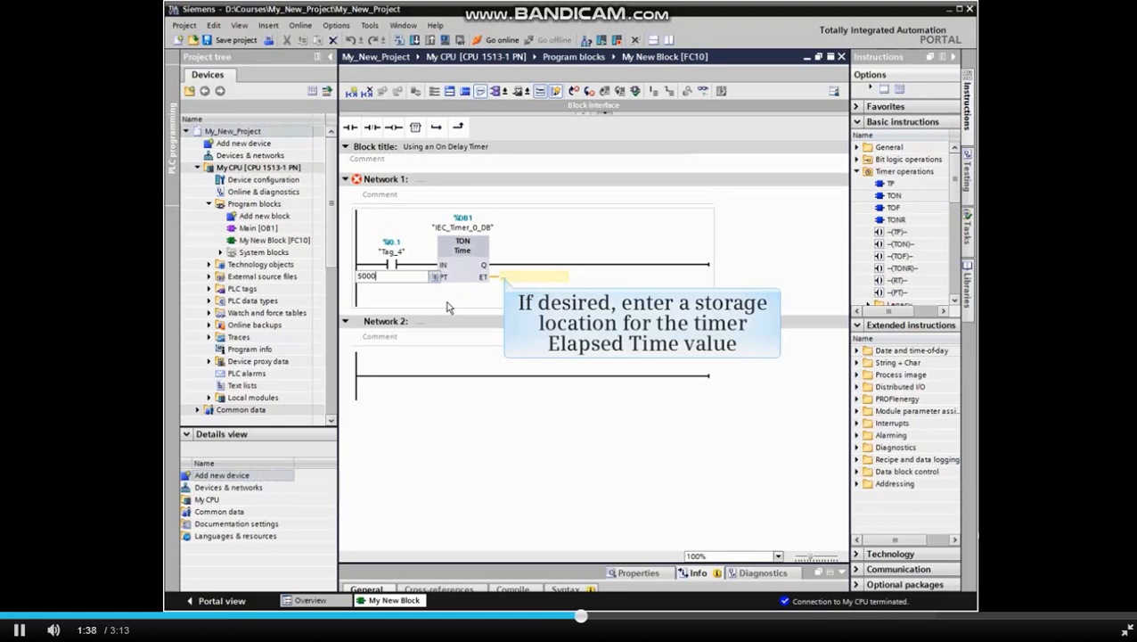
mouse_move(472, 306)
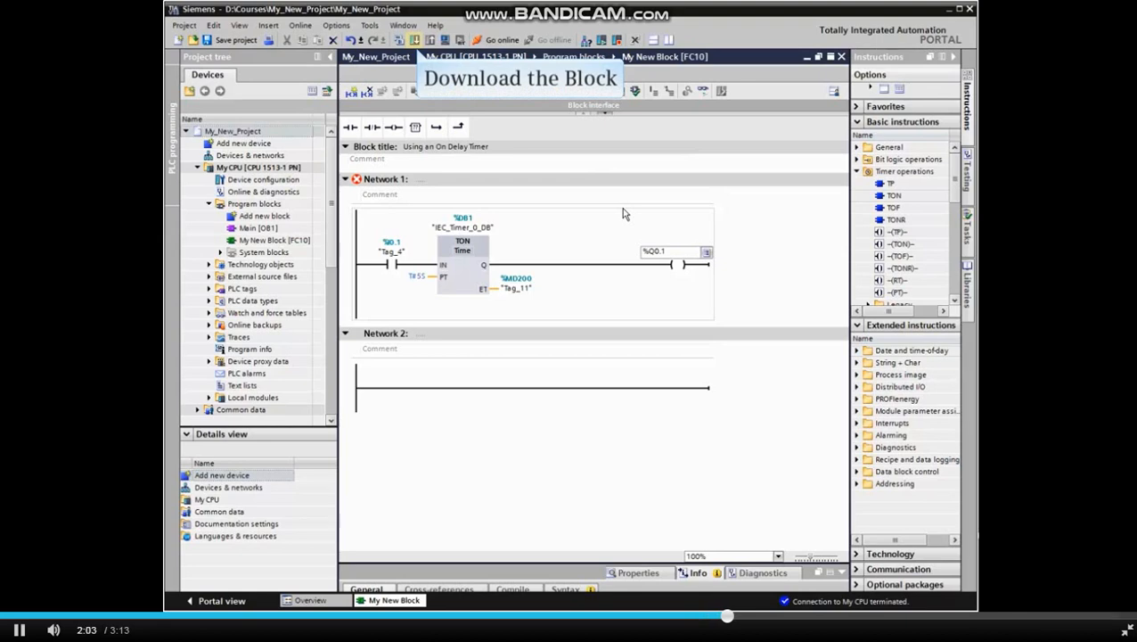
mouse_move(419, 125)
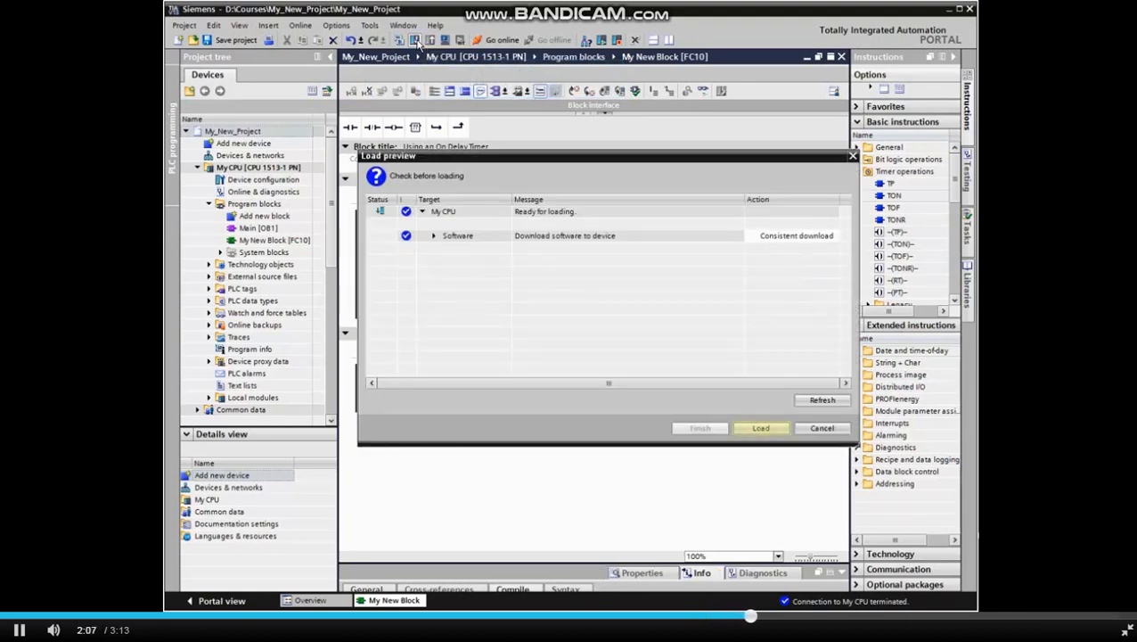
Step: Load the block onto My CPU and turn on monitoring for Network 1
click(761, 428)
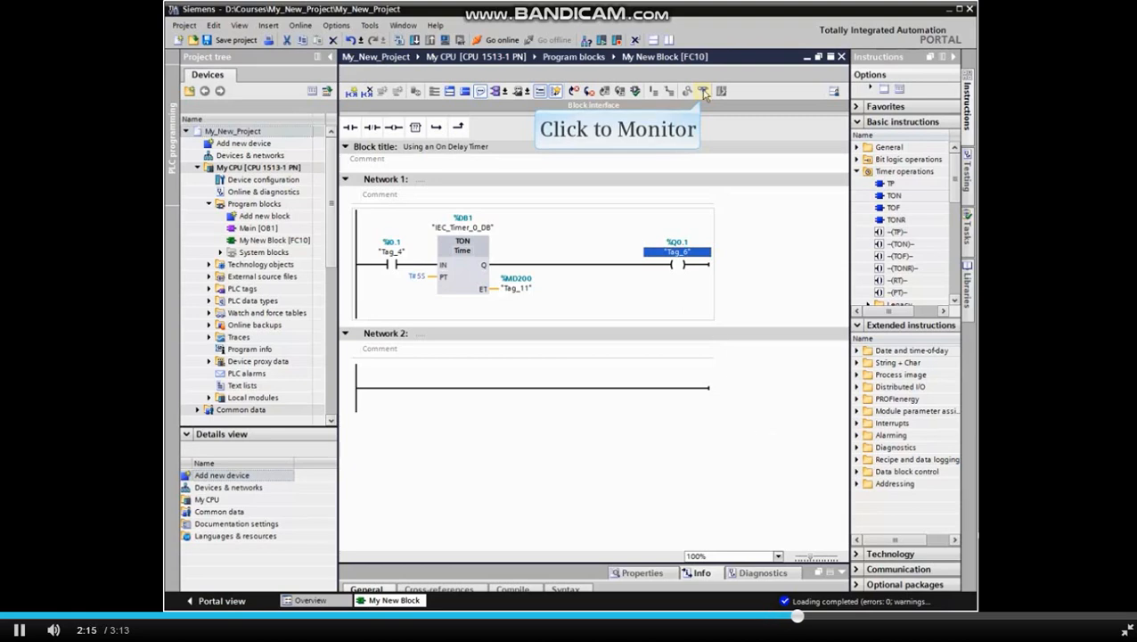
click(702, 90)
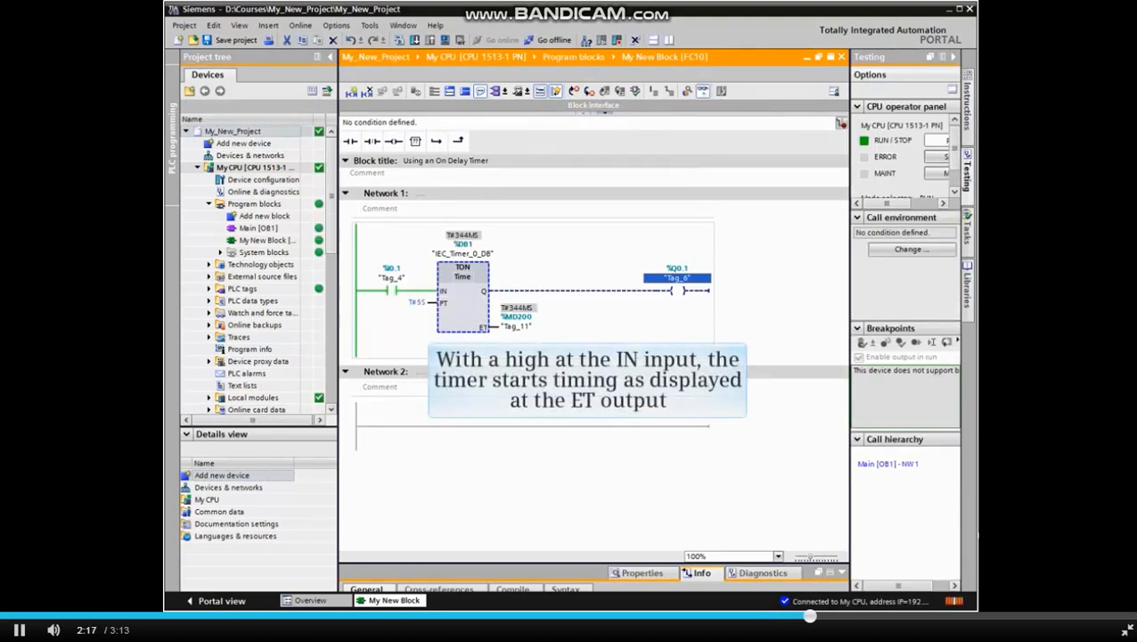